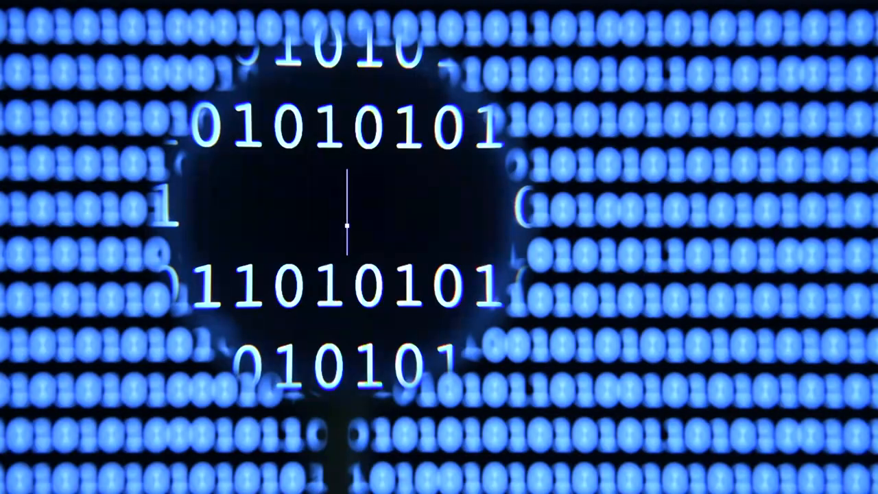
text(P)
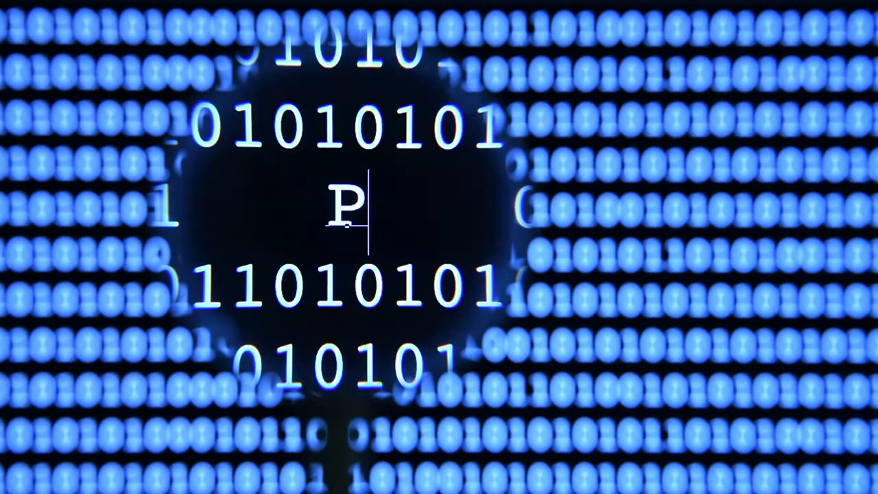
text(RI)
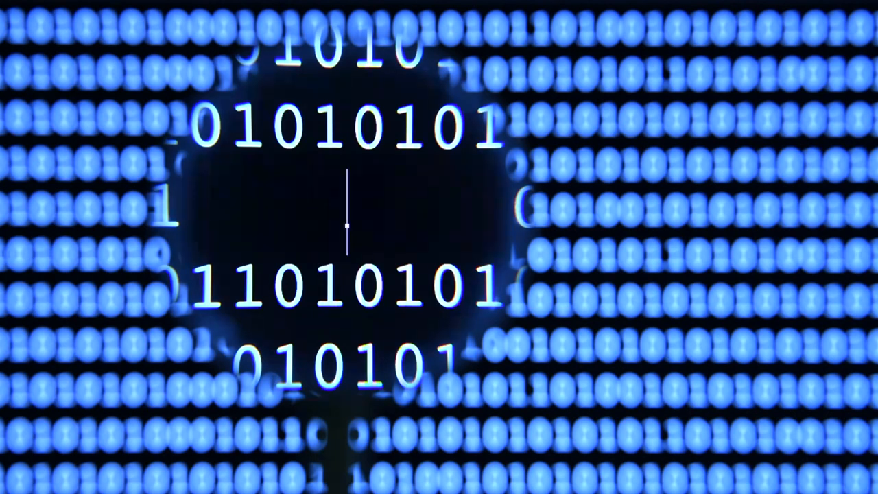
text(P)
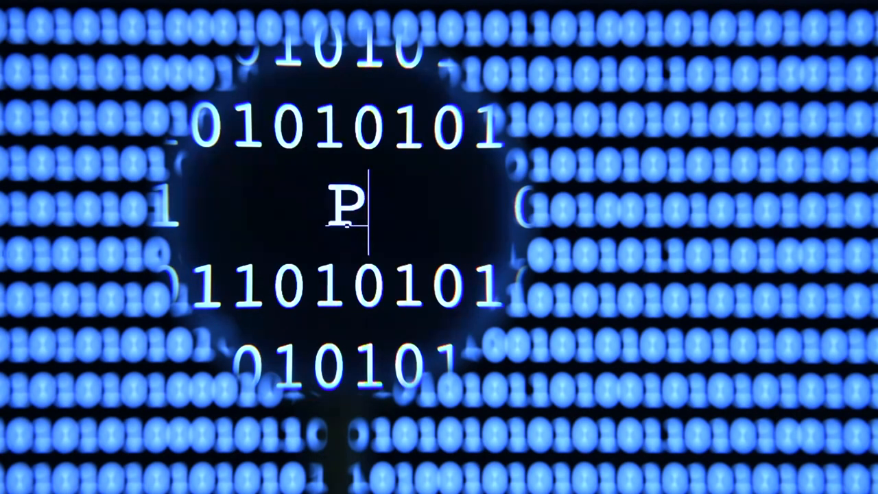
text(RIVAC)
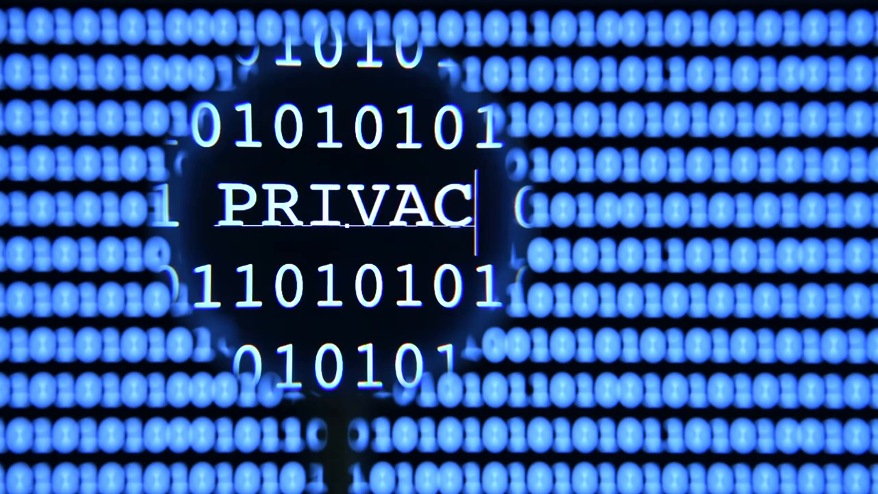
text(Y)
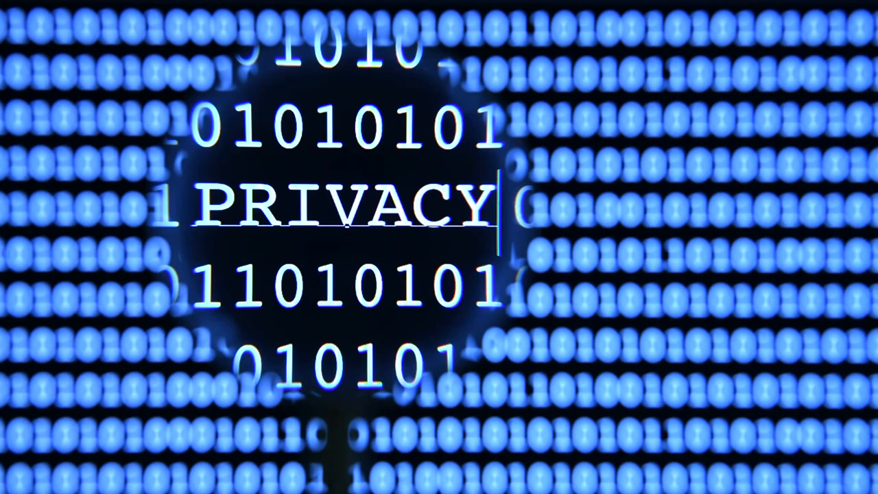